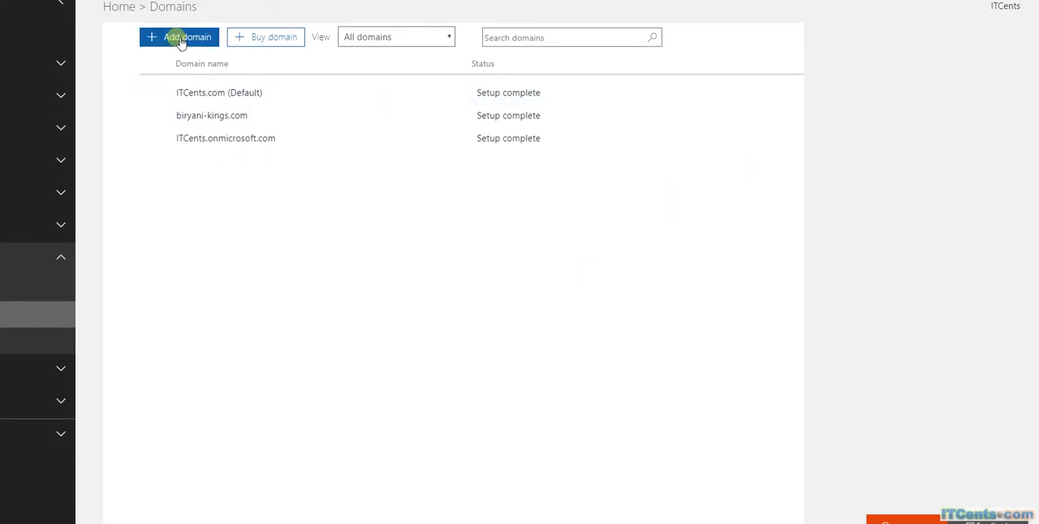
Add ITCents.net as a new domain and continue to verification.
left_click(178, 38)
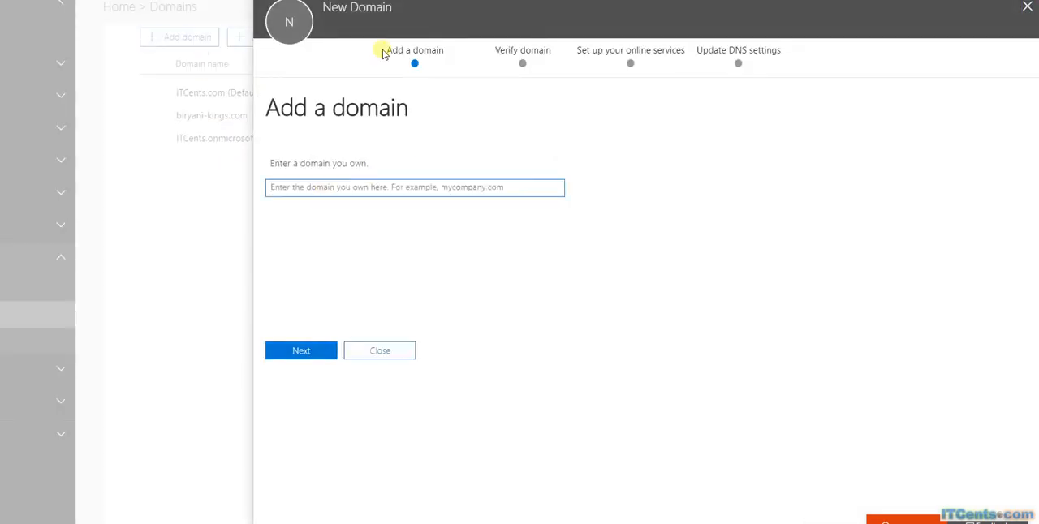
type("ITCents")
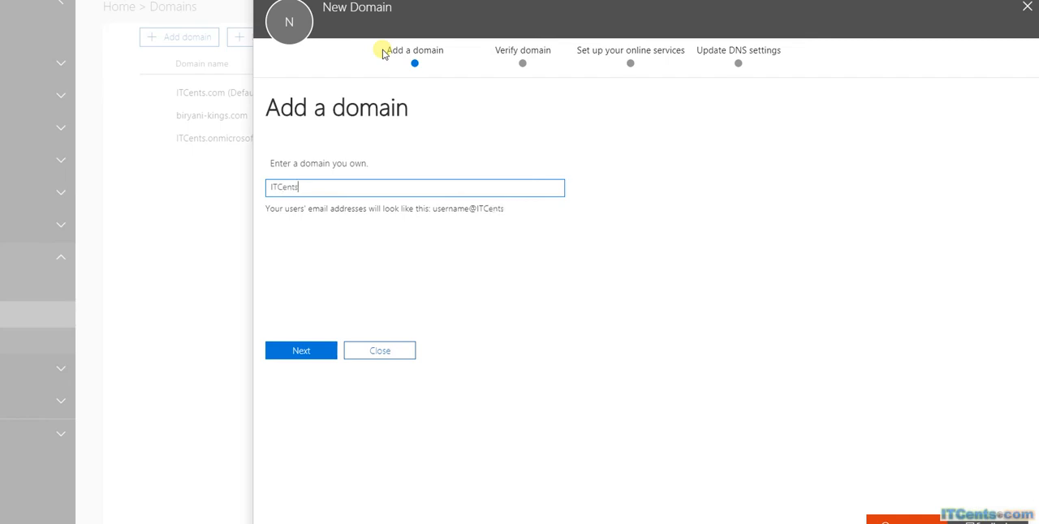
type(".net")
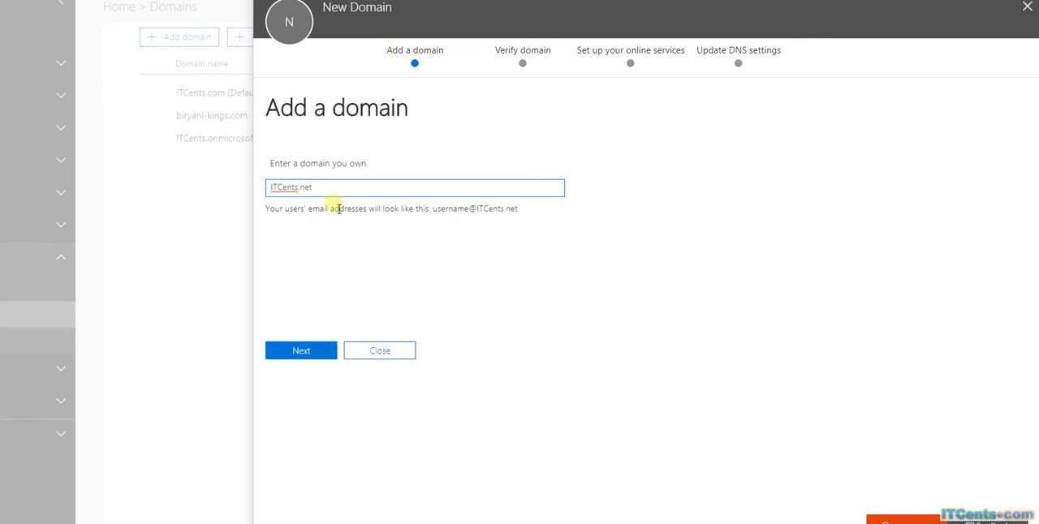
left_click(300, 350)
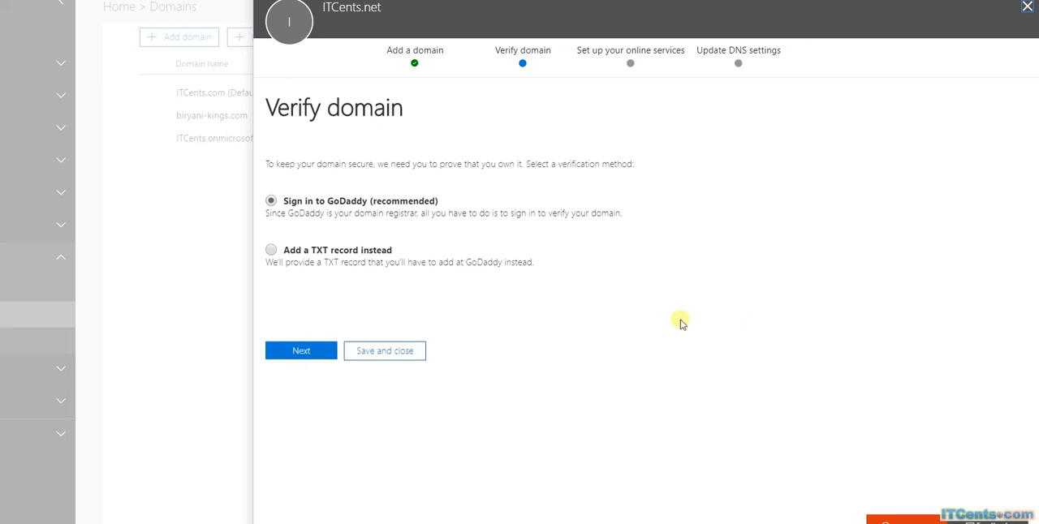
mouse_move(631, 318)
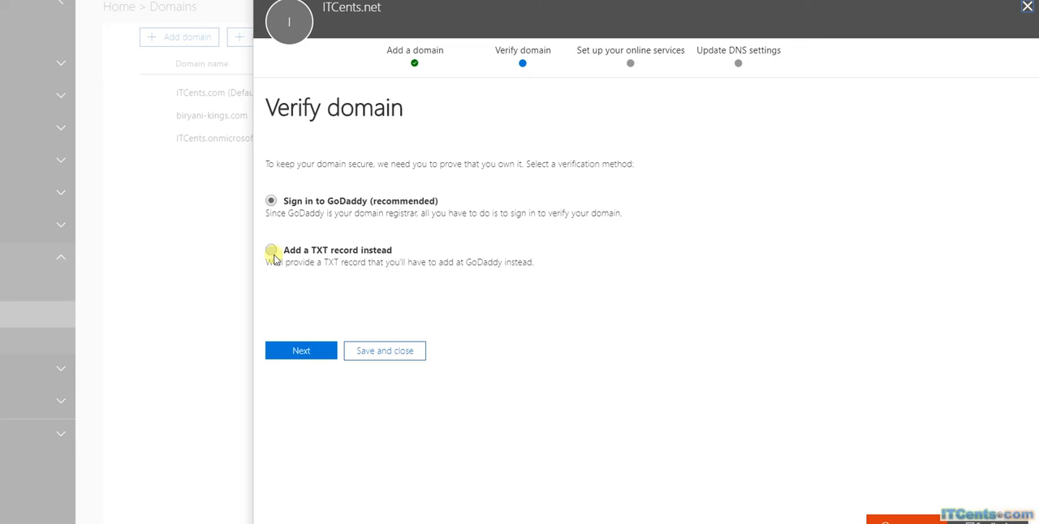
Choose 'Add a TXT record instead' as the verification method.
left_click(270, 250)
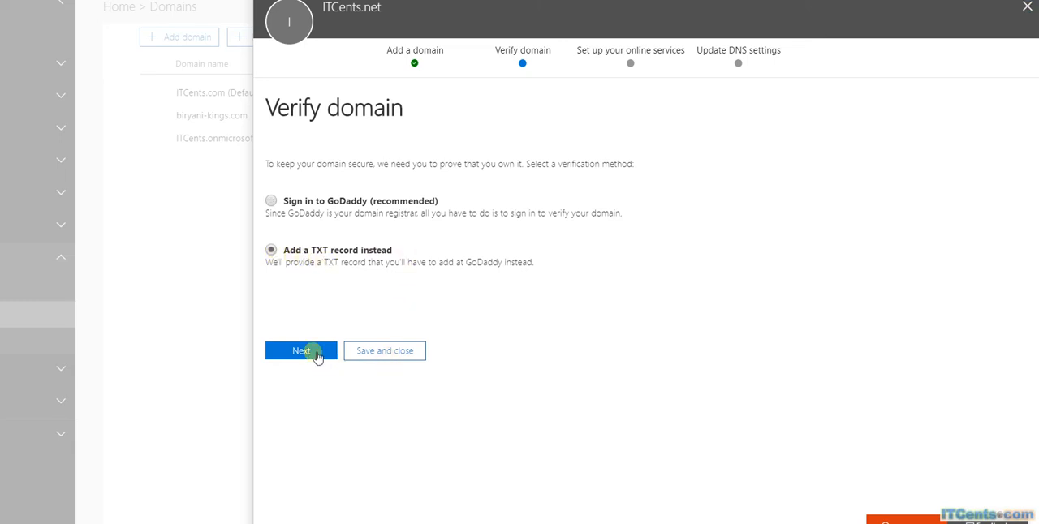
Show the TXT record values: name @, value MS=ms10330413, TTL 3600.
left_click(301, 350)
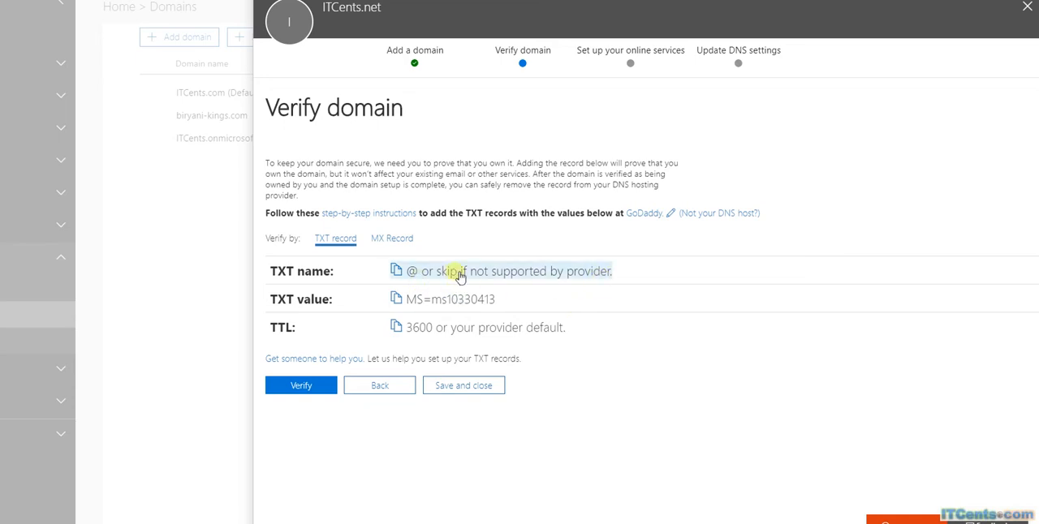
mouse_move(641, 298)
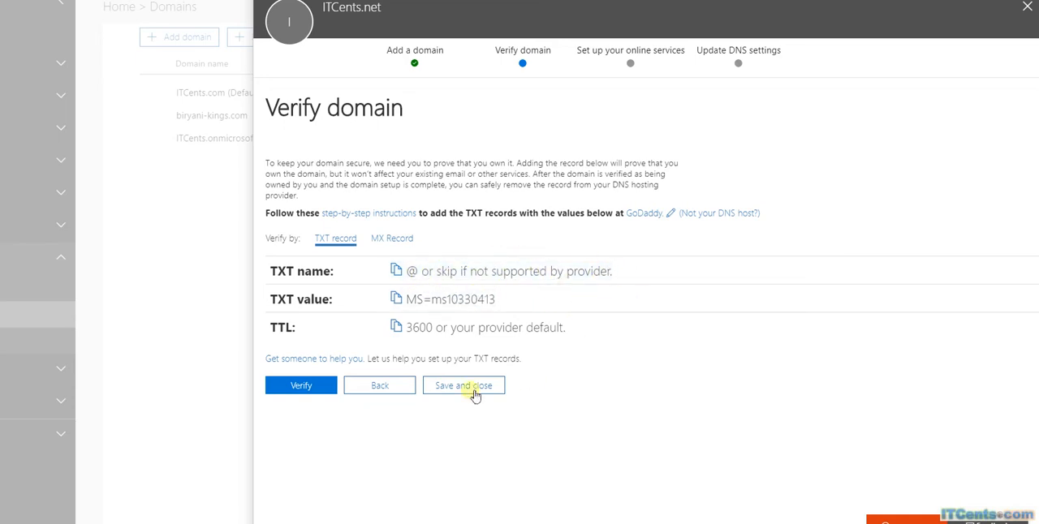
mouse_move(415, 419)
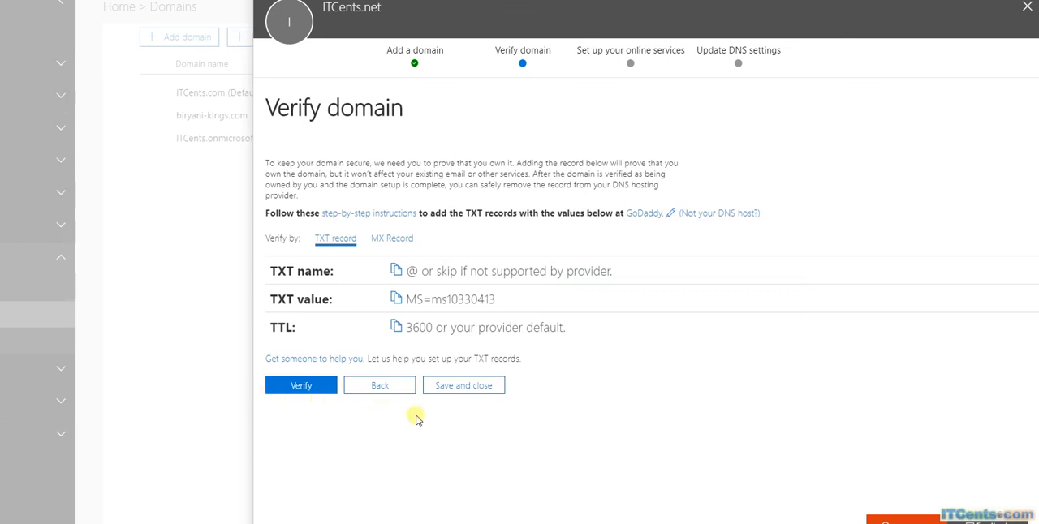
mouse_move(568, 364)
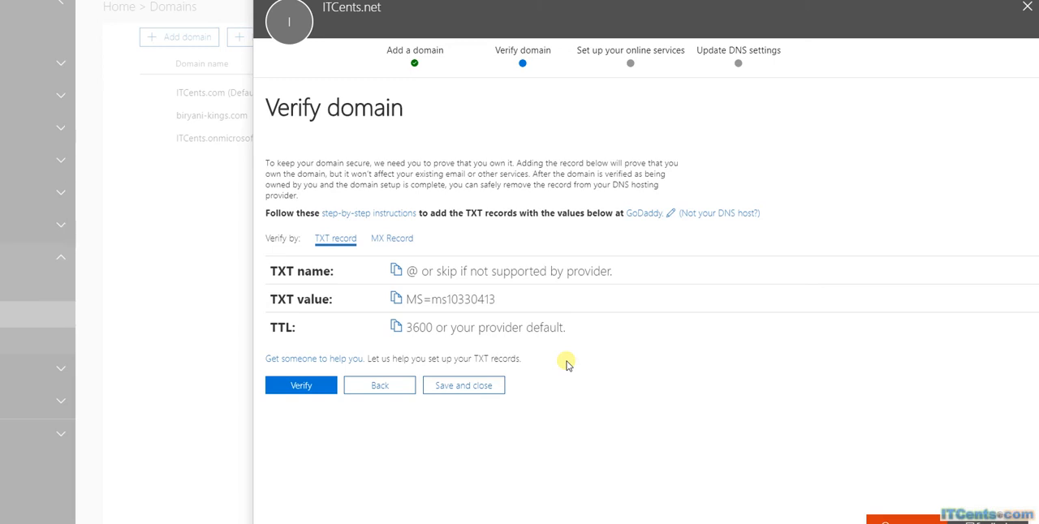
mouse_move(369, 22)
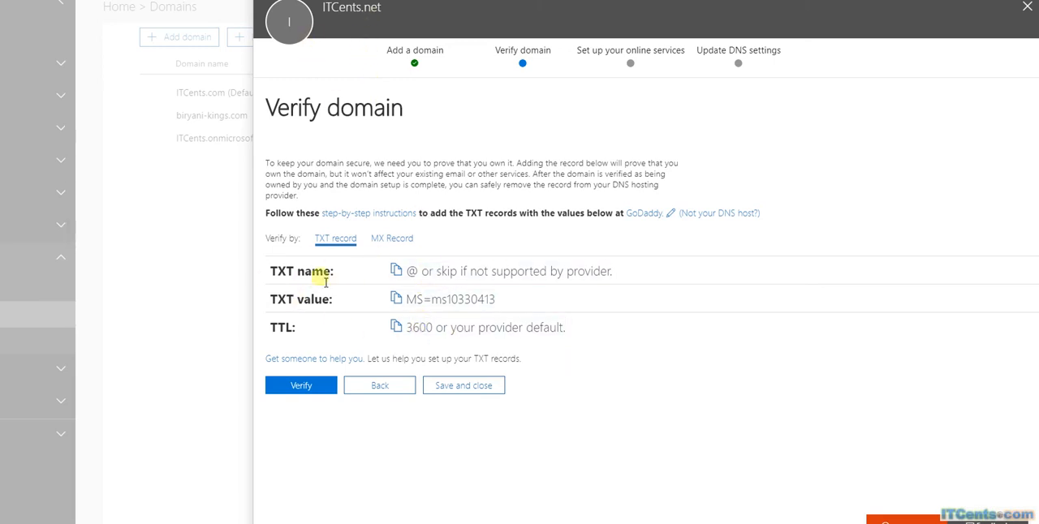
mouse_move(419, 312)
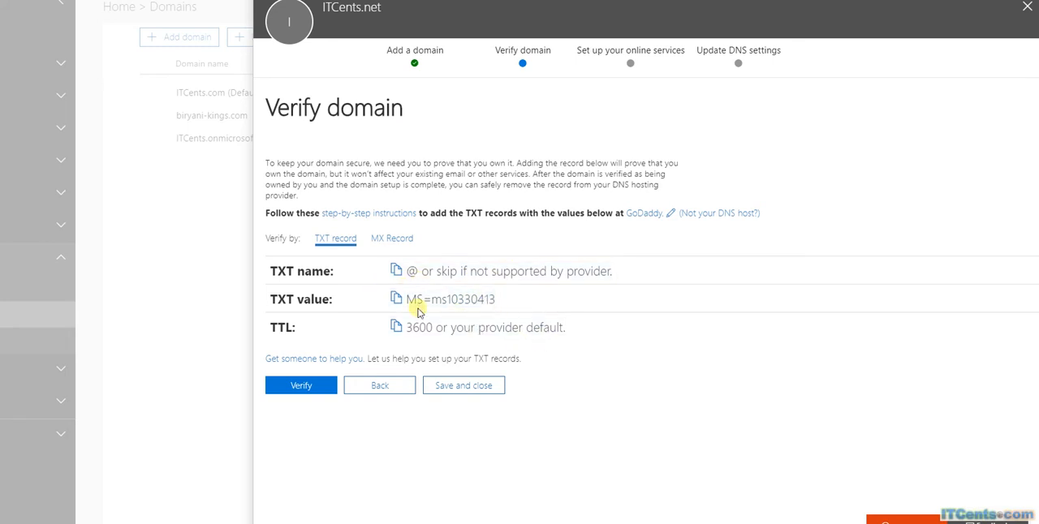
mouse_move(616, 253)
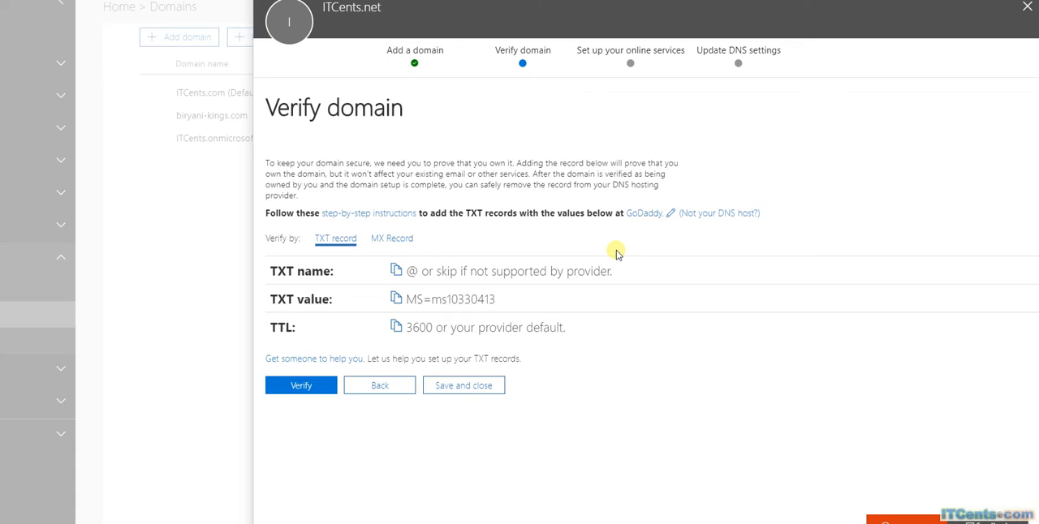
mouse_move(542, 418)
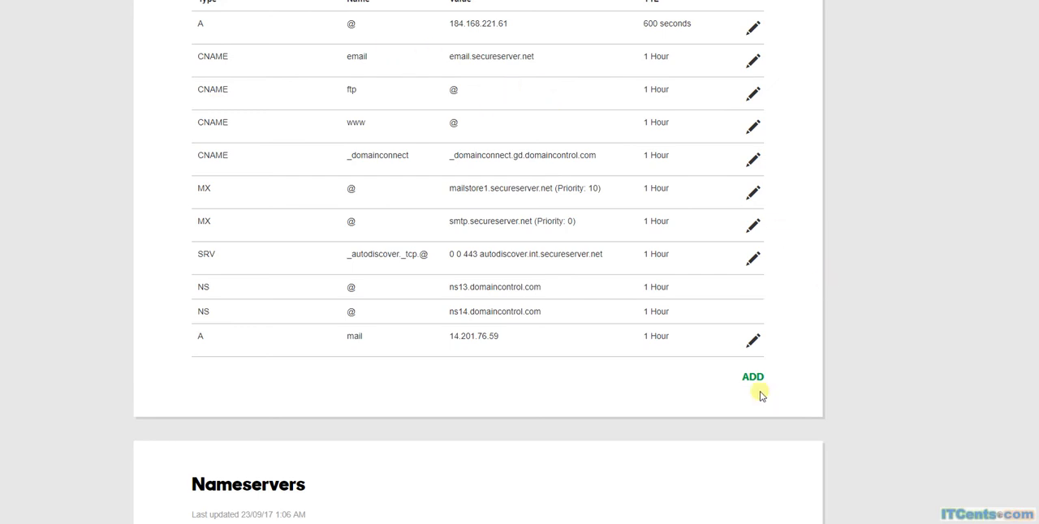
Start a new GoDaddy DNS record of type TXT with Host @.
left_click(752, 377)
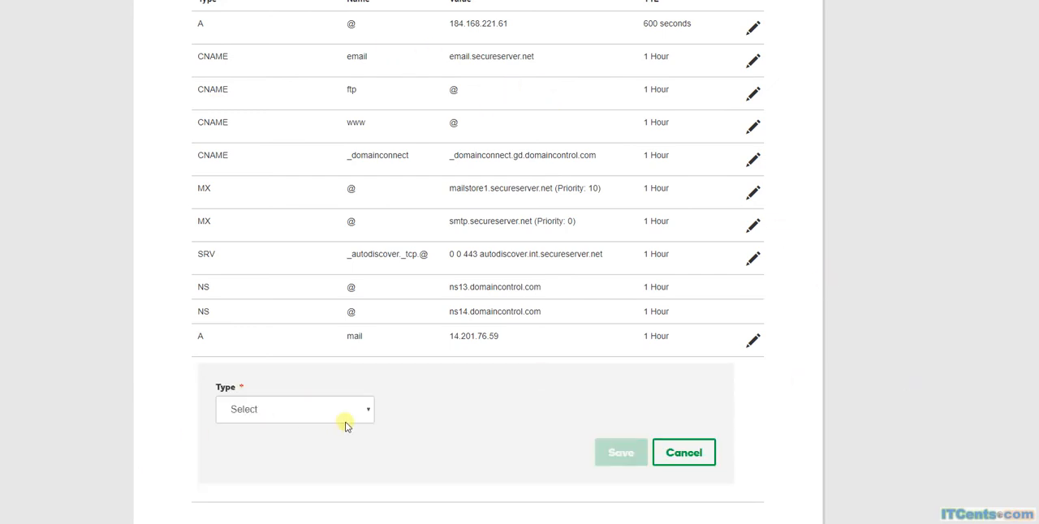
left_click(295, 409)
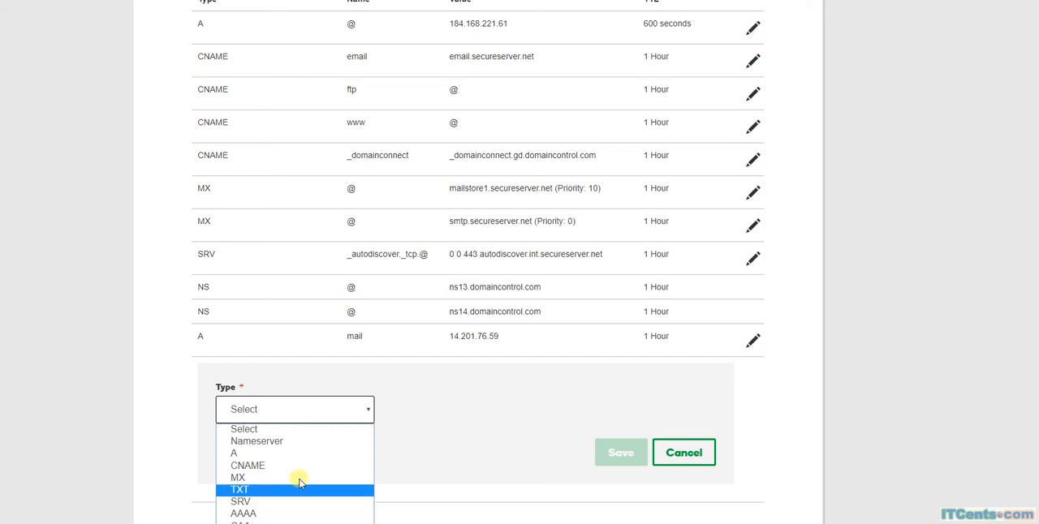
left_click(240, 489)
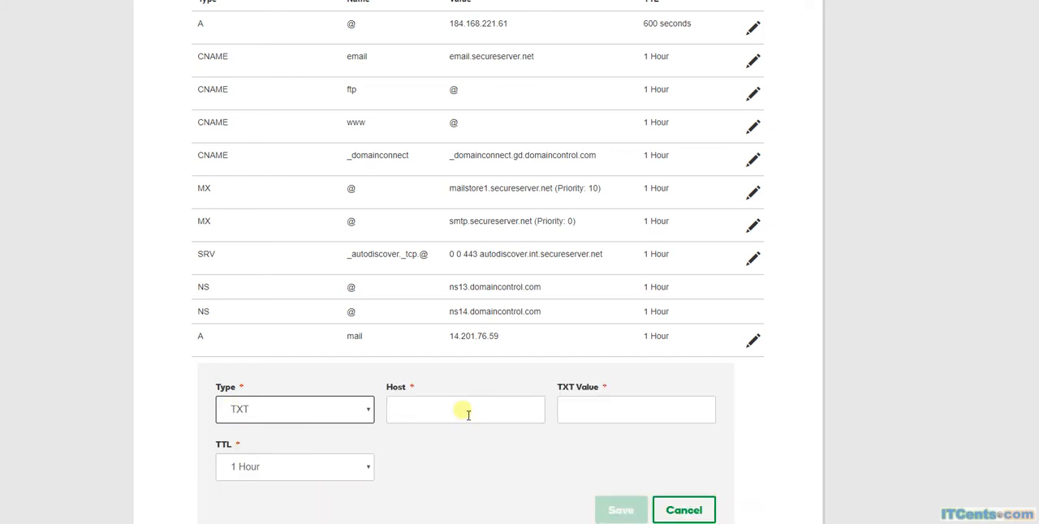
type("@")
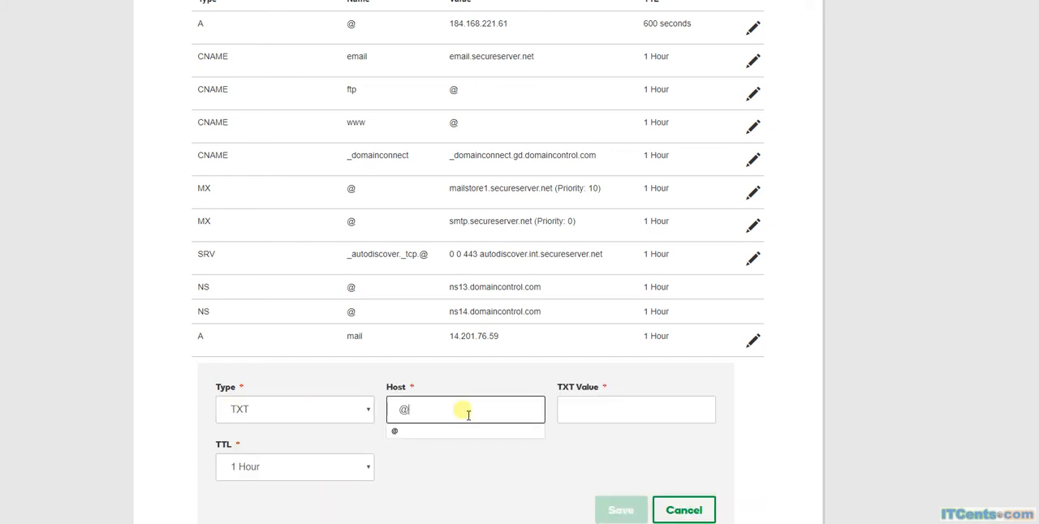
left_click(636, 409)
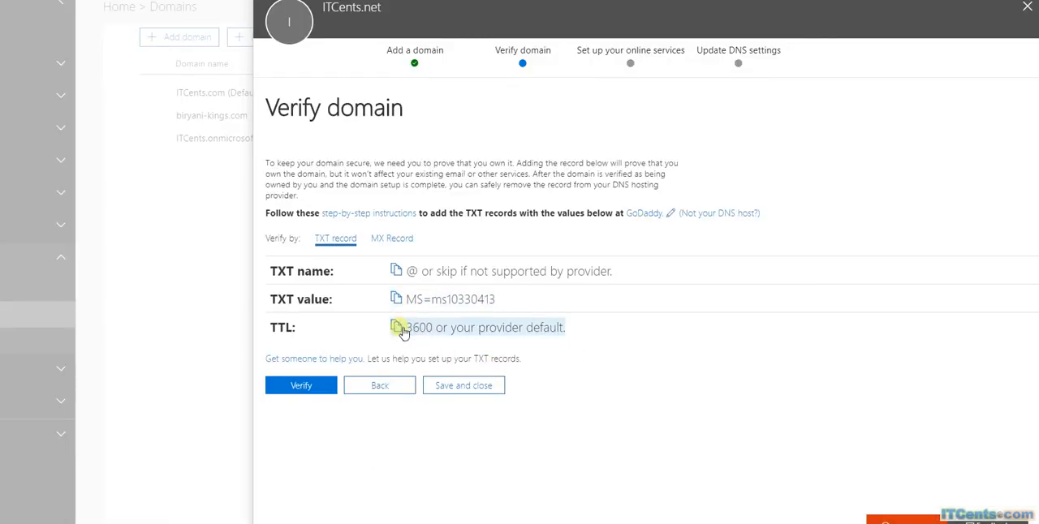
Enter MS=ms10330413 as the TXT value and save the record.
left_click(396, 299)
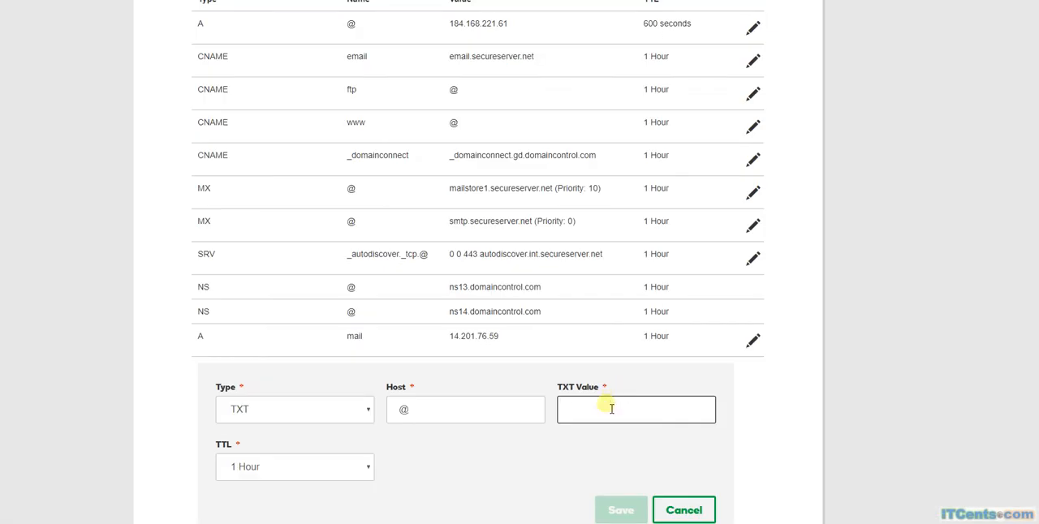
type("MS=ms10330413")
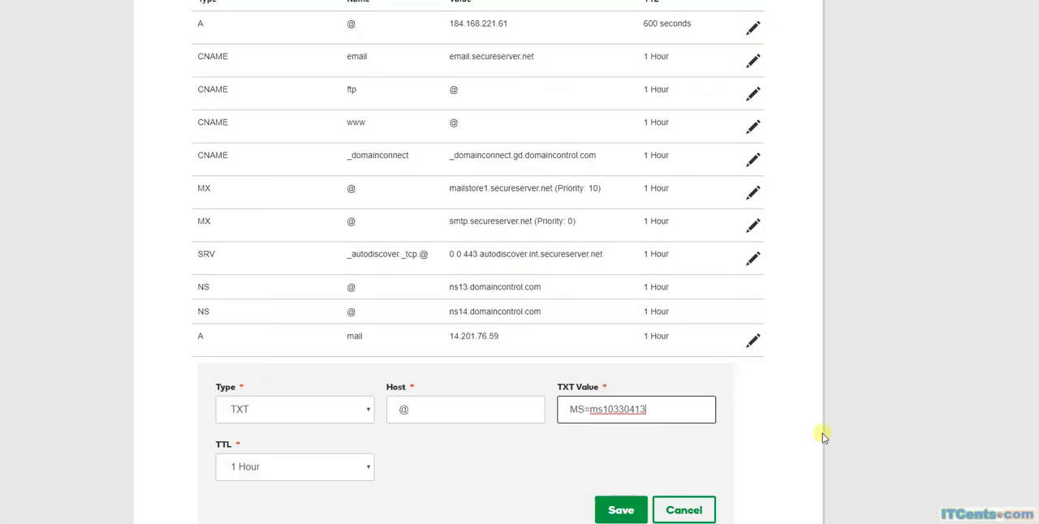
left_click(620, 510)
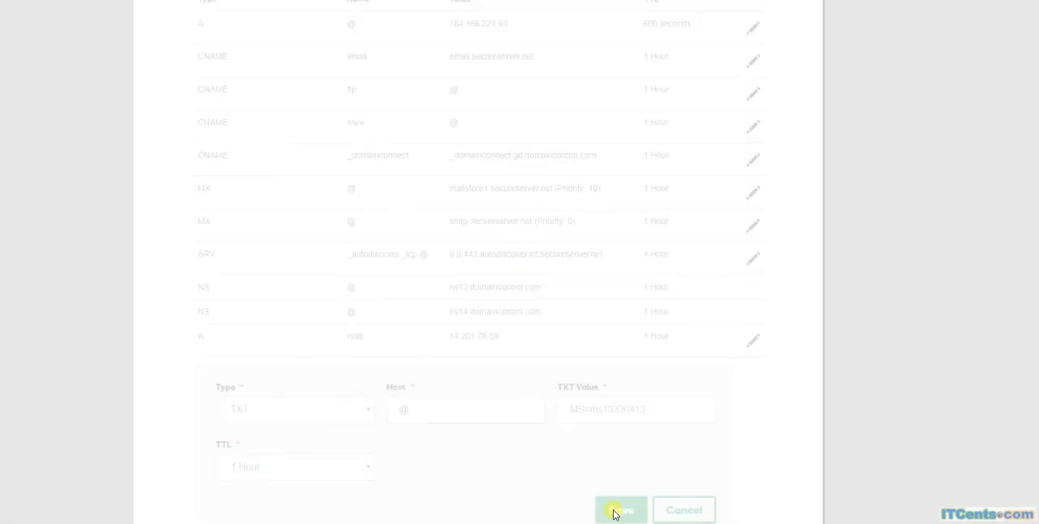
left_click(621, 509)
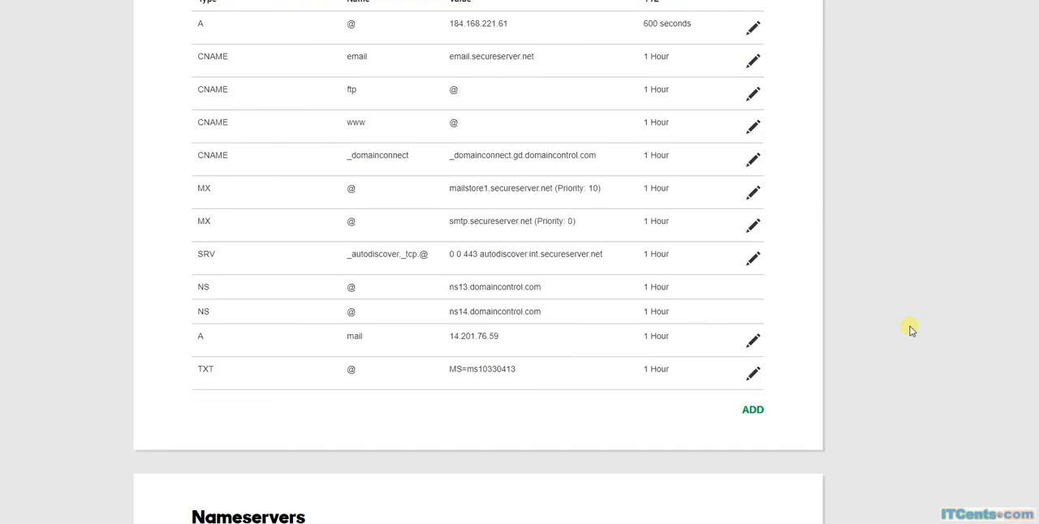
mouse_move(680, 380)
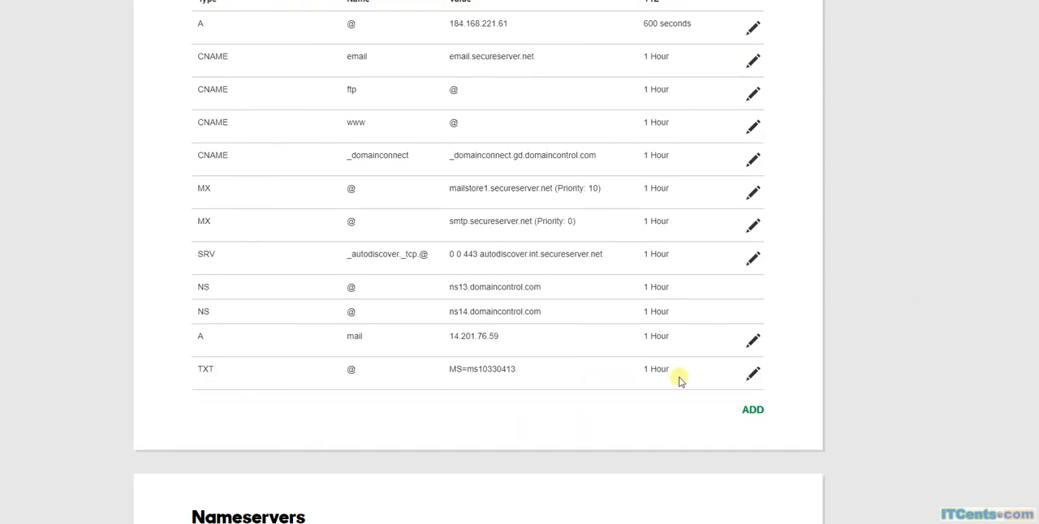
mouse_move(636, 396)
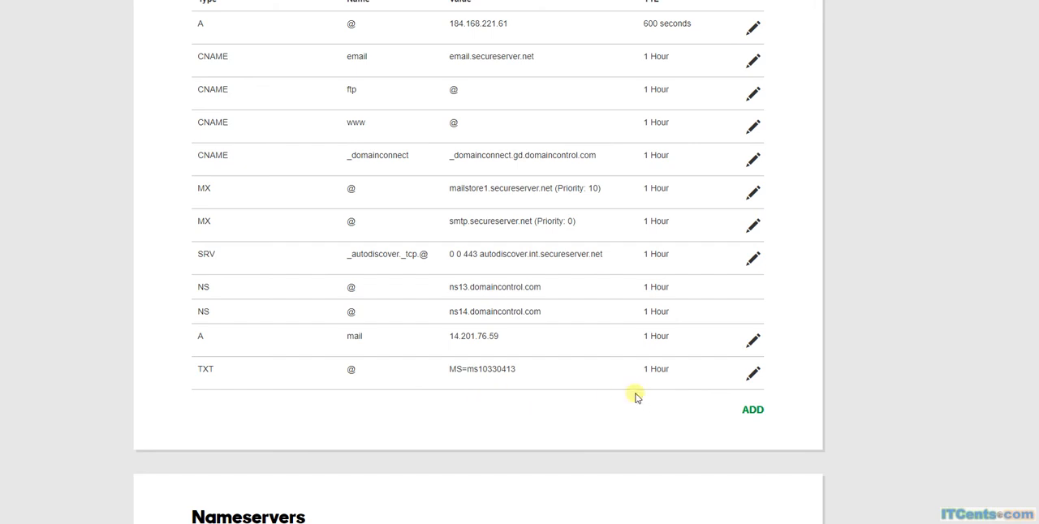
mouse_move(923, 318)
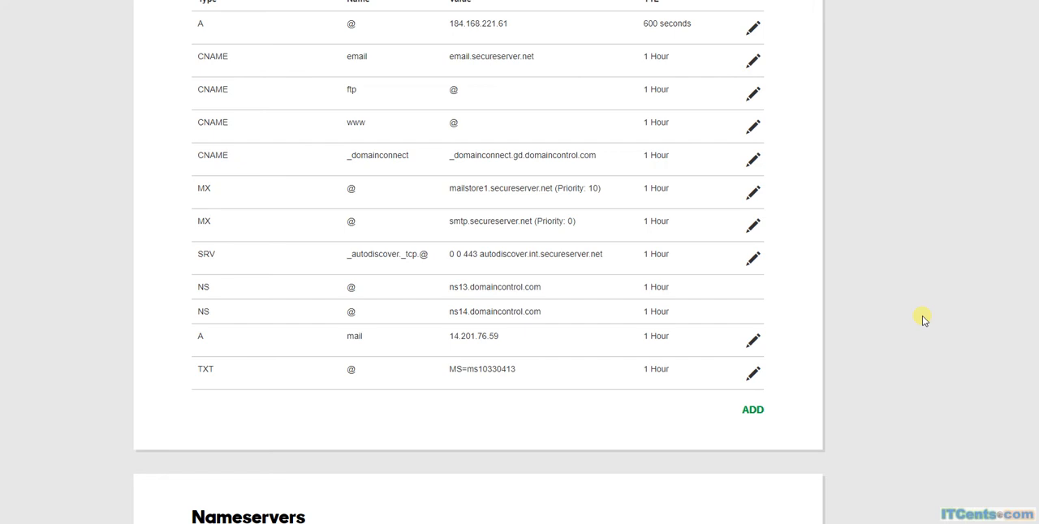
mouse_move(922, 321)
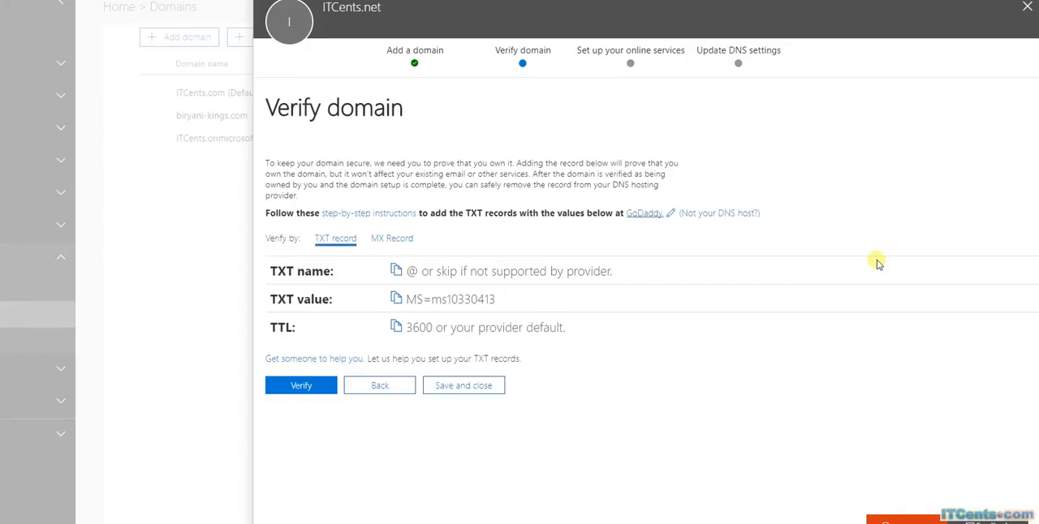
mouse_move(751, 182)
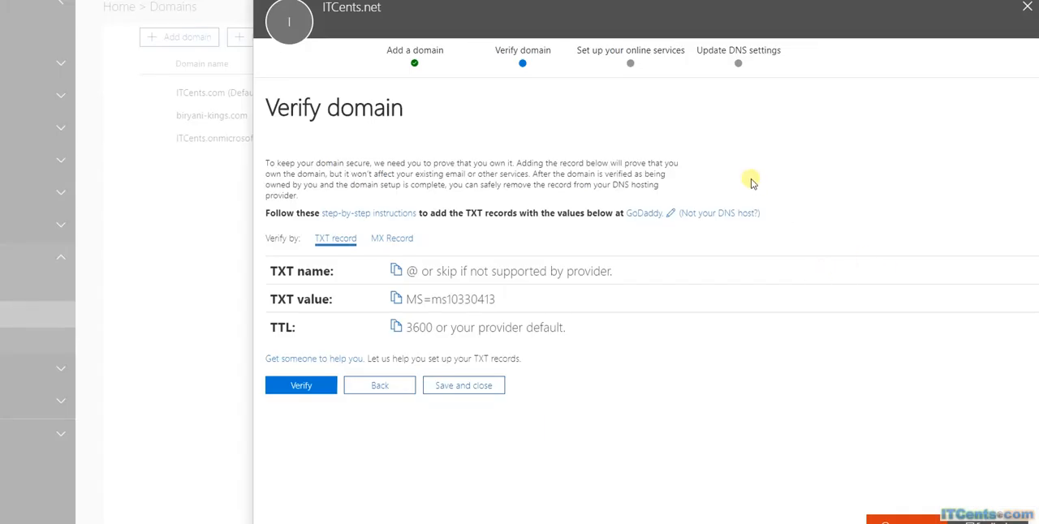
mouse_move(779, 145)
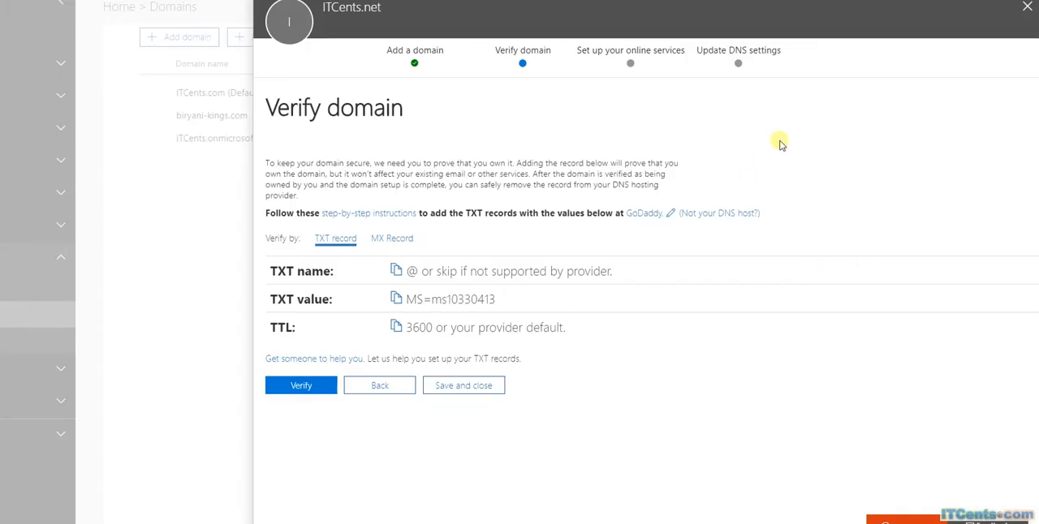
Verify ITCents.net using the TXT record and advance to Update DNS settings.
left_click(300, 385)
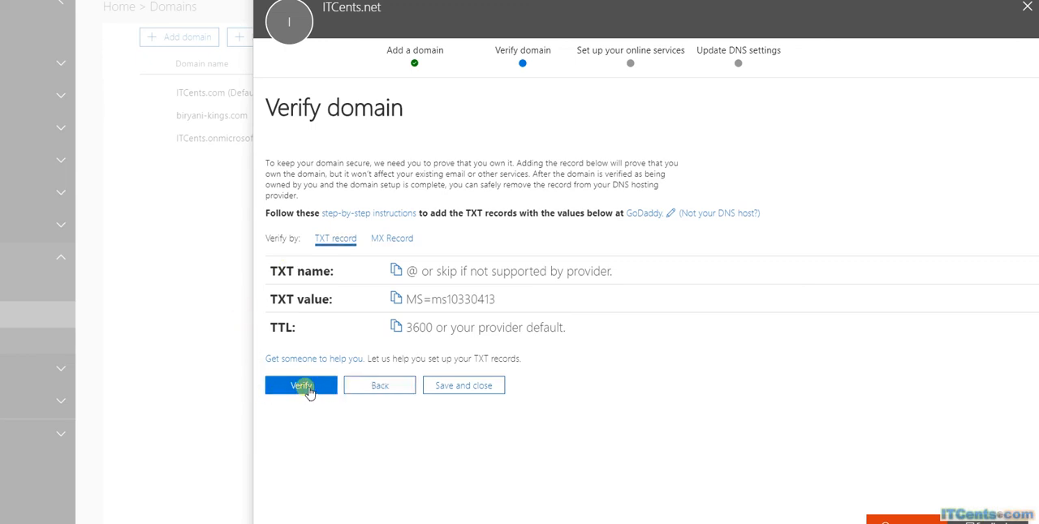
left_click(300, 384)
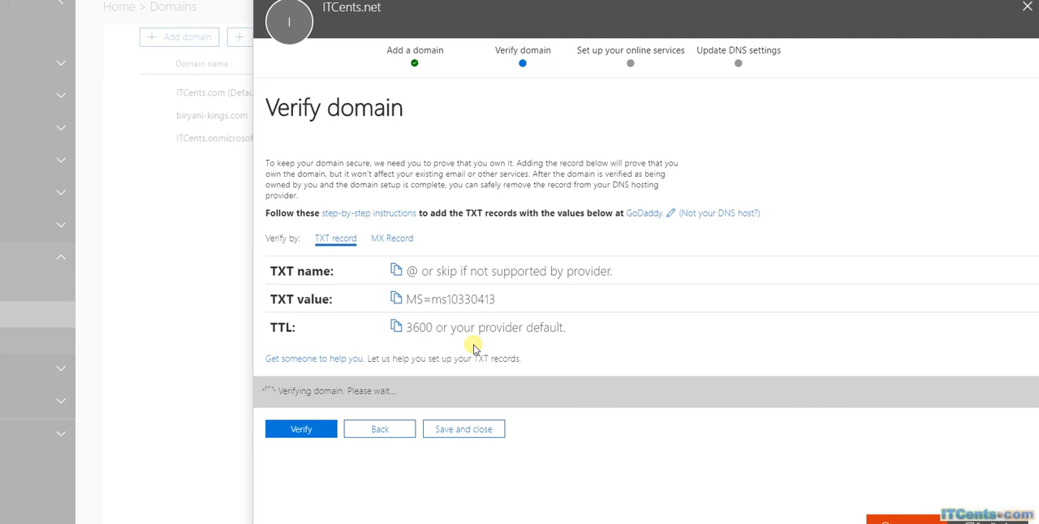
left_click(300, 428)
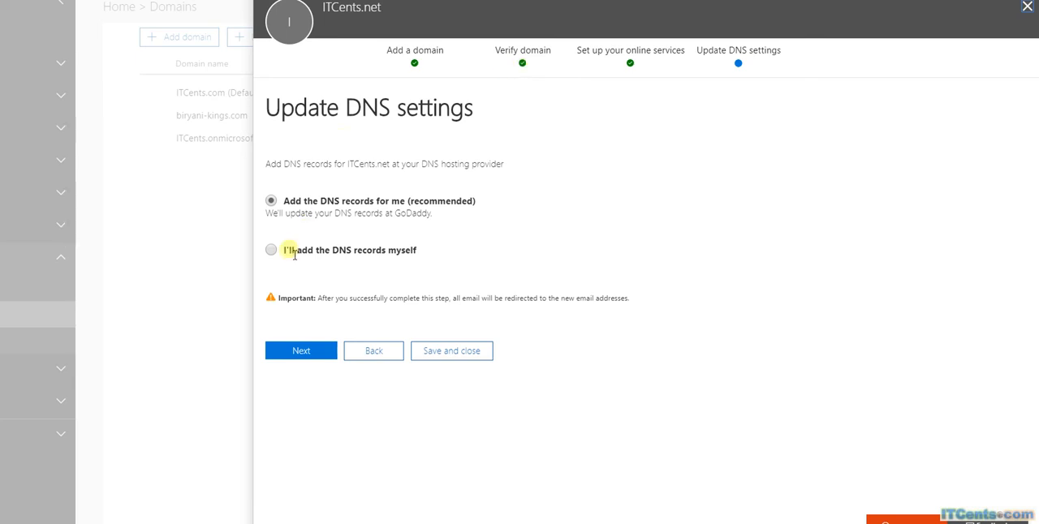
Choose to add DNS records manually, then tick 'Skip this step'.
left_click(271, 250)
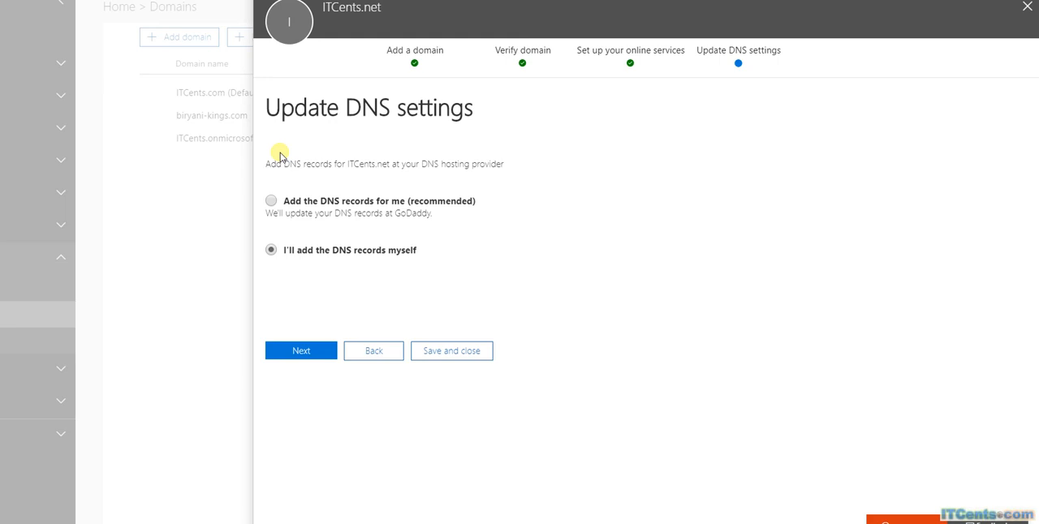
mouse_move(337, 274)
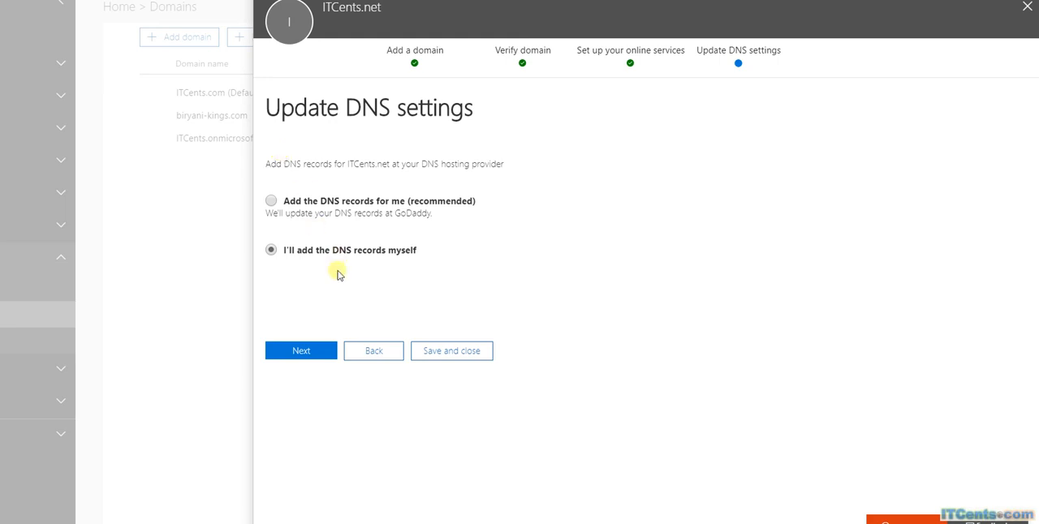
left_click(300, 351)
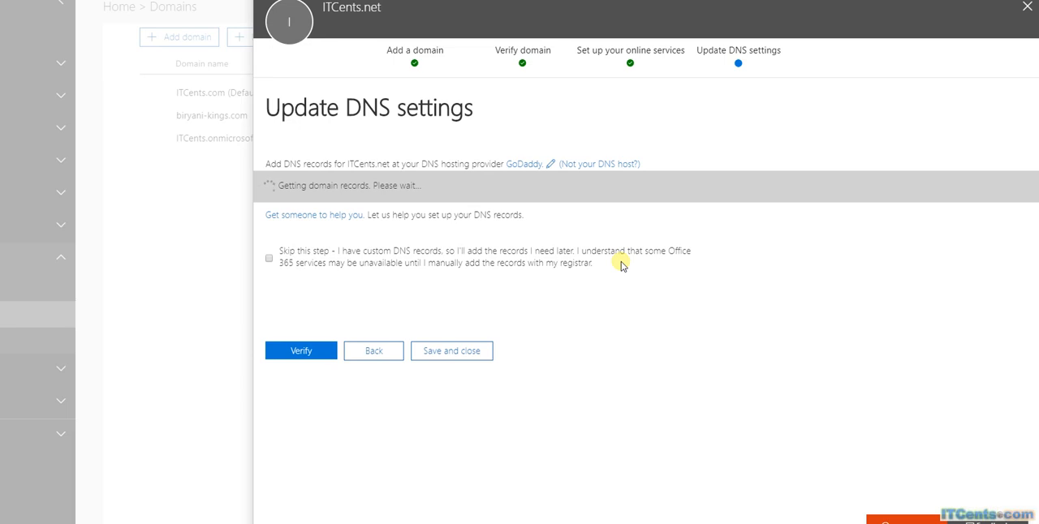
mouse_move(420, 246)
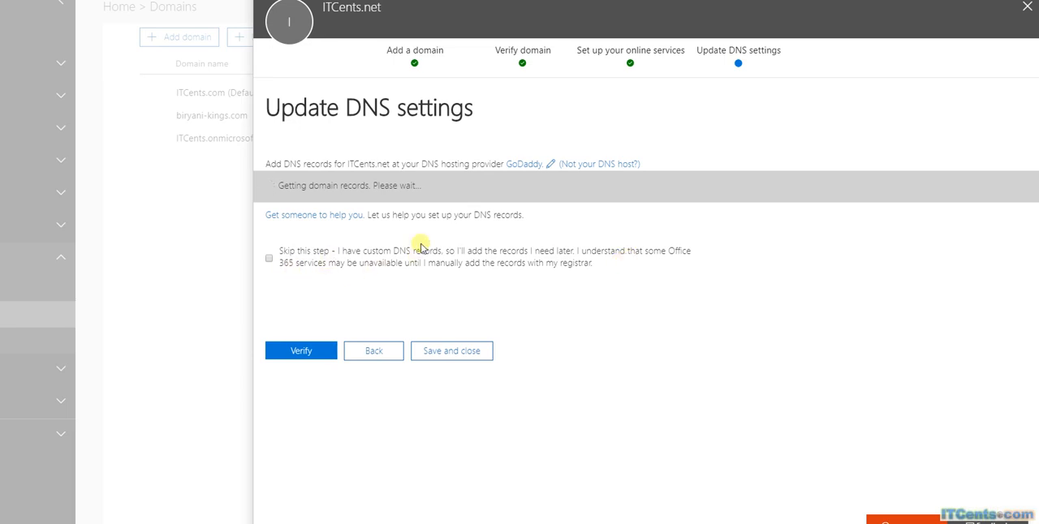
left_click(269, 258)
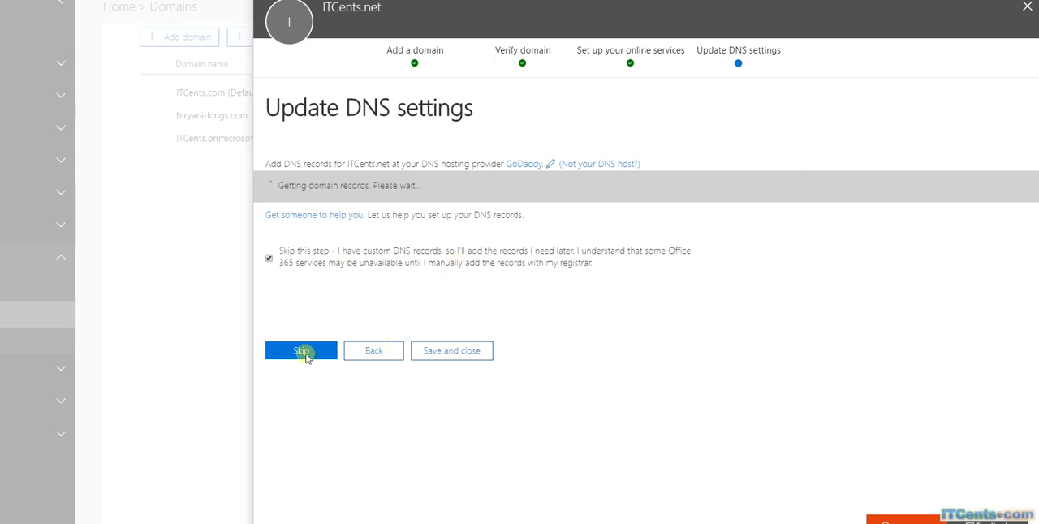
mouse_move(404, 283)
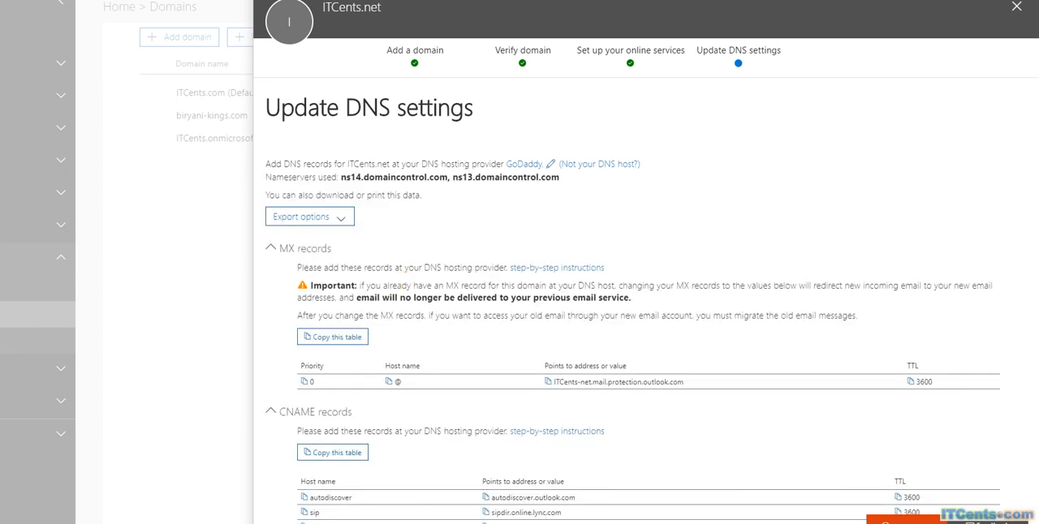
Finish the wizard and return to the Domains list showing ITCents.net.
scroll("down", 3)
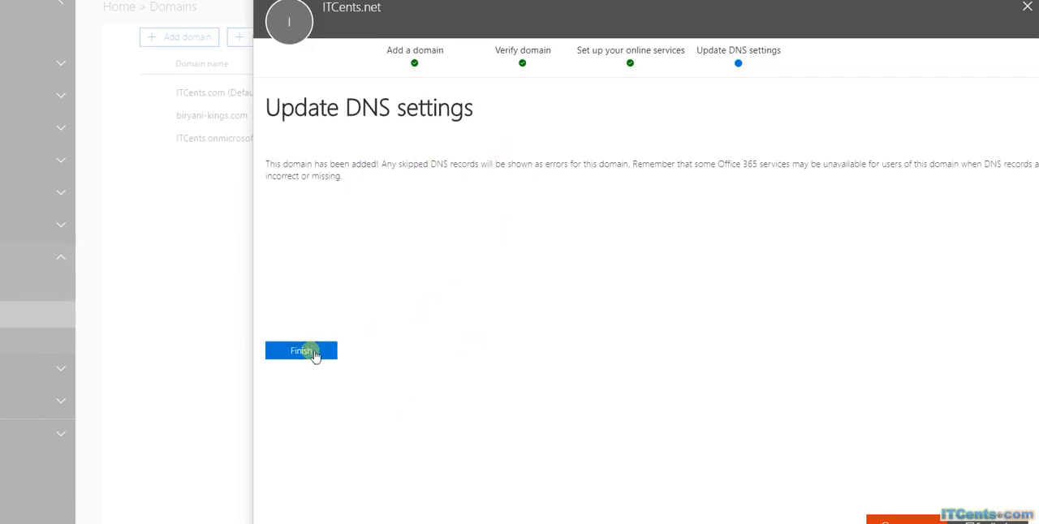
mouse_move(775, 345)
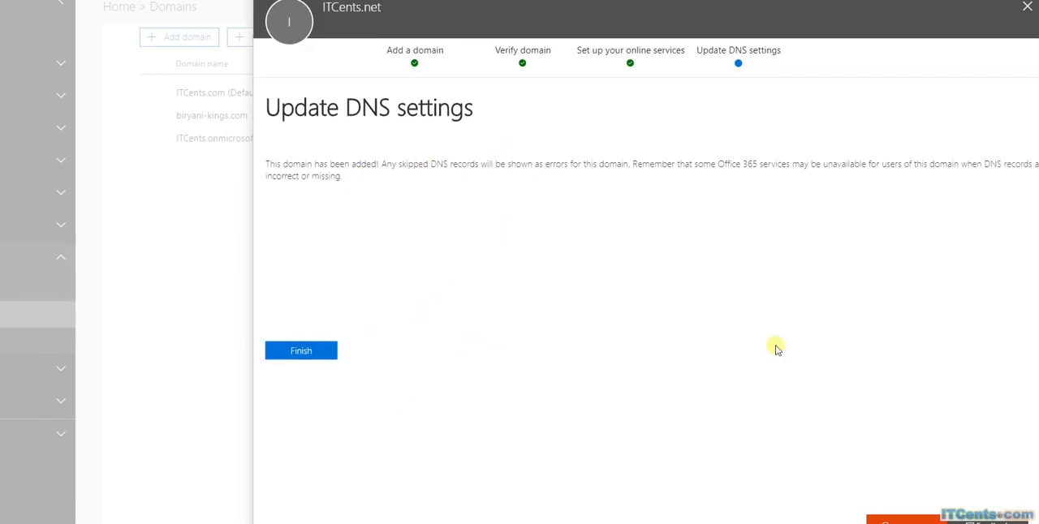
left_click(300, 350)
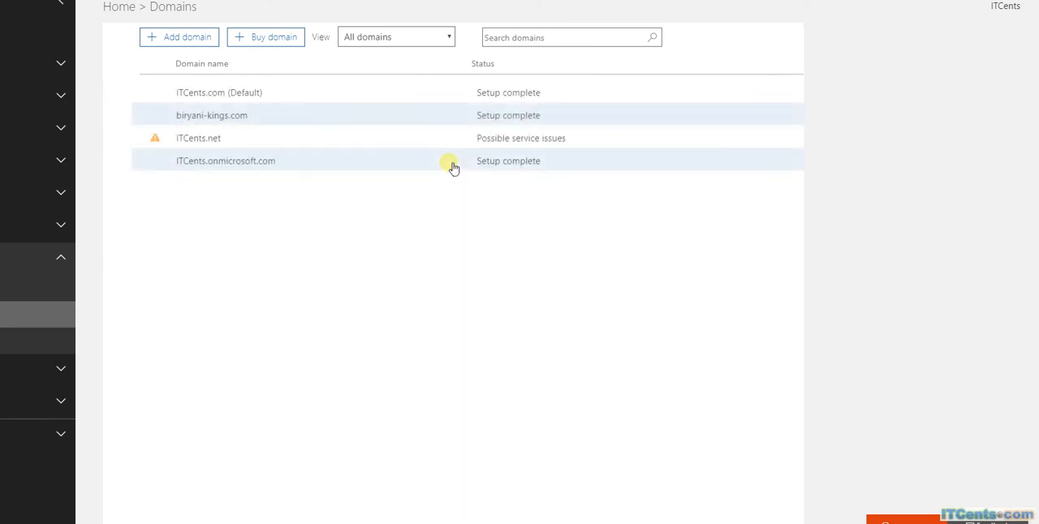